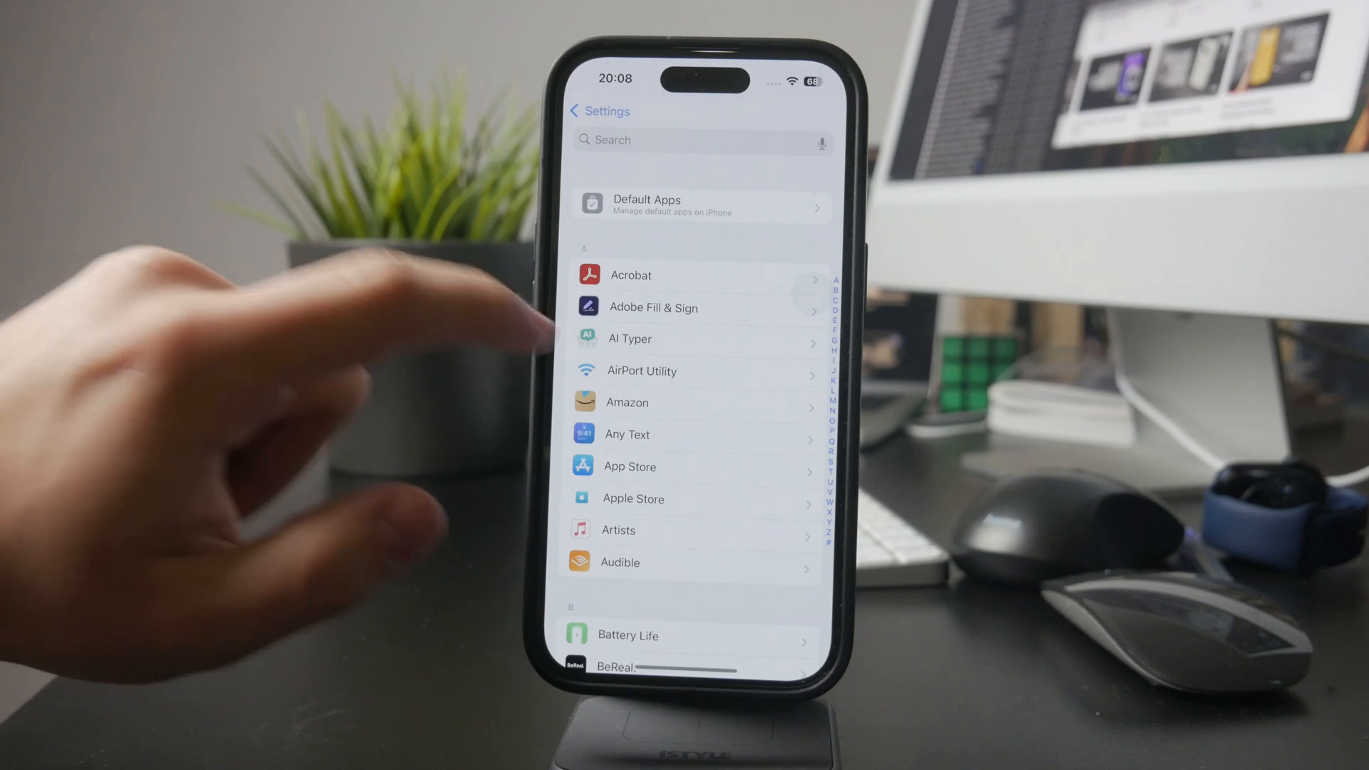
Go back from the installed-apps list to the top-level Settings screen.
left_click(599, 112)
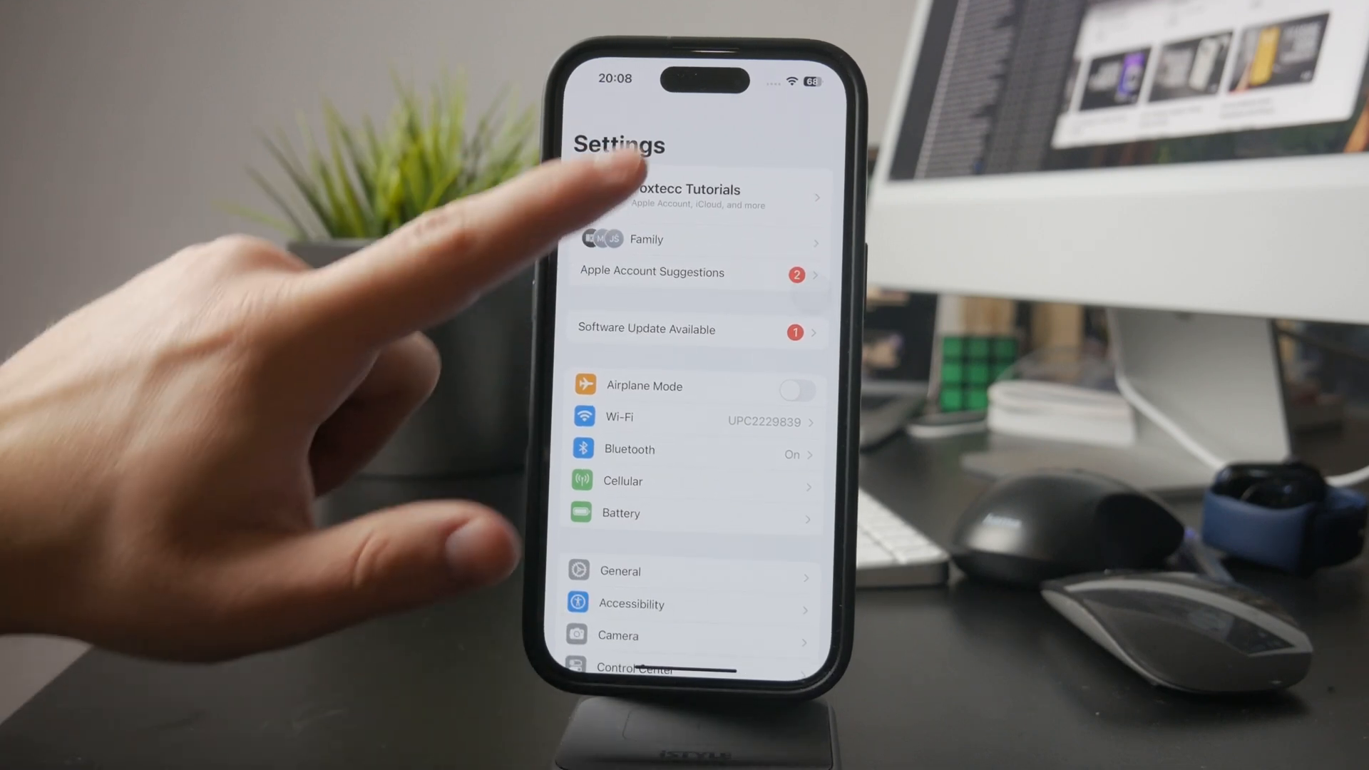
Navigate into the Apple Account and on to its iCloud overview page.
left_click(696, 197)
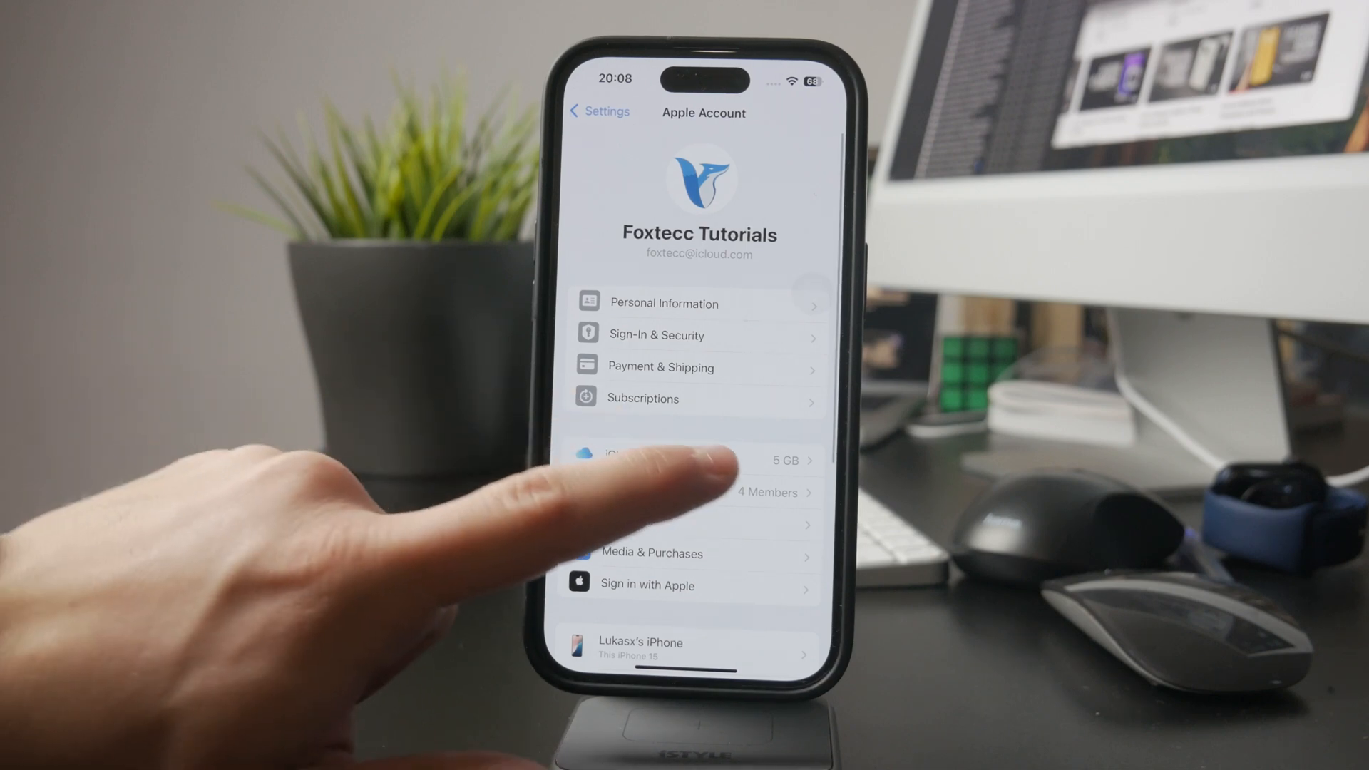
left_click(695, 461)
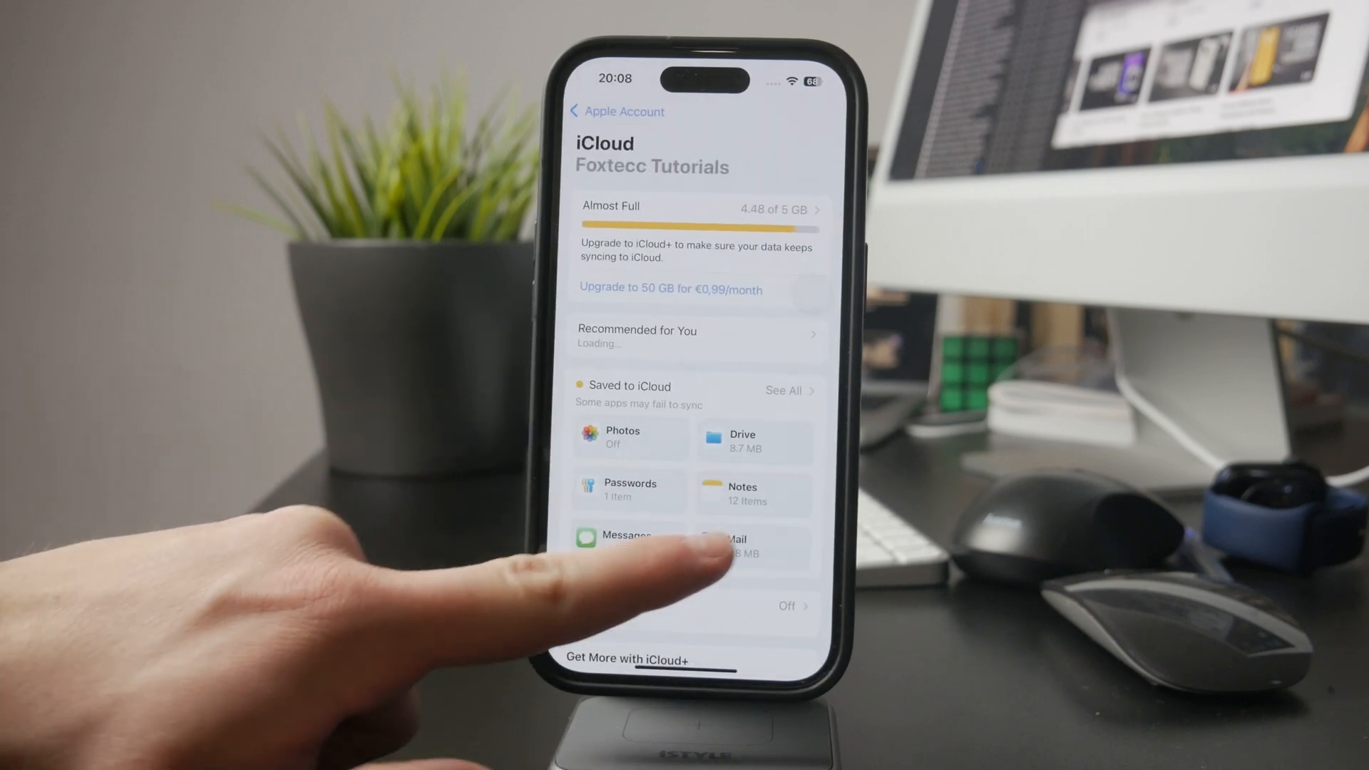
left_click(720, 541)
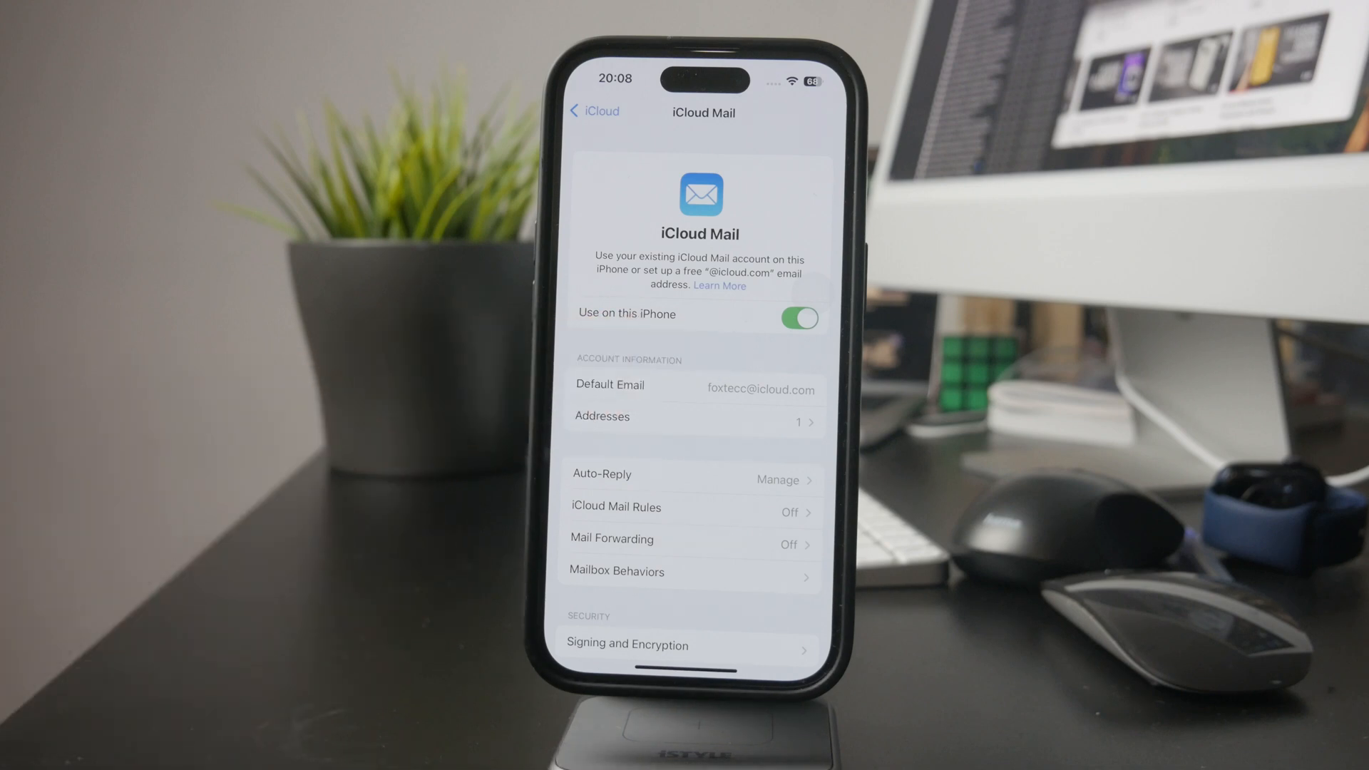
mouse_move(690, 410)
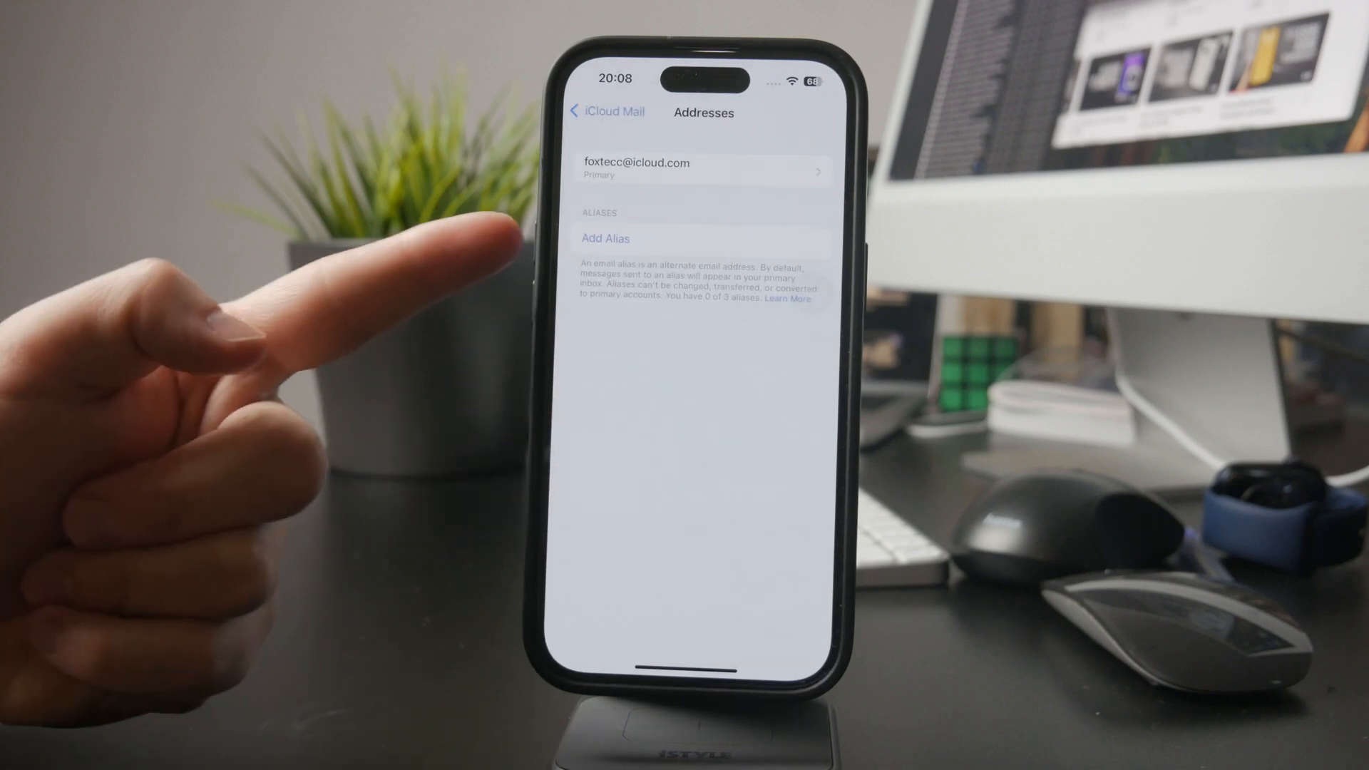
left_click(703, 168)
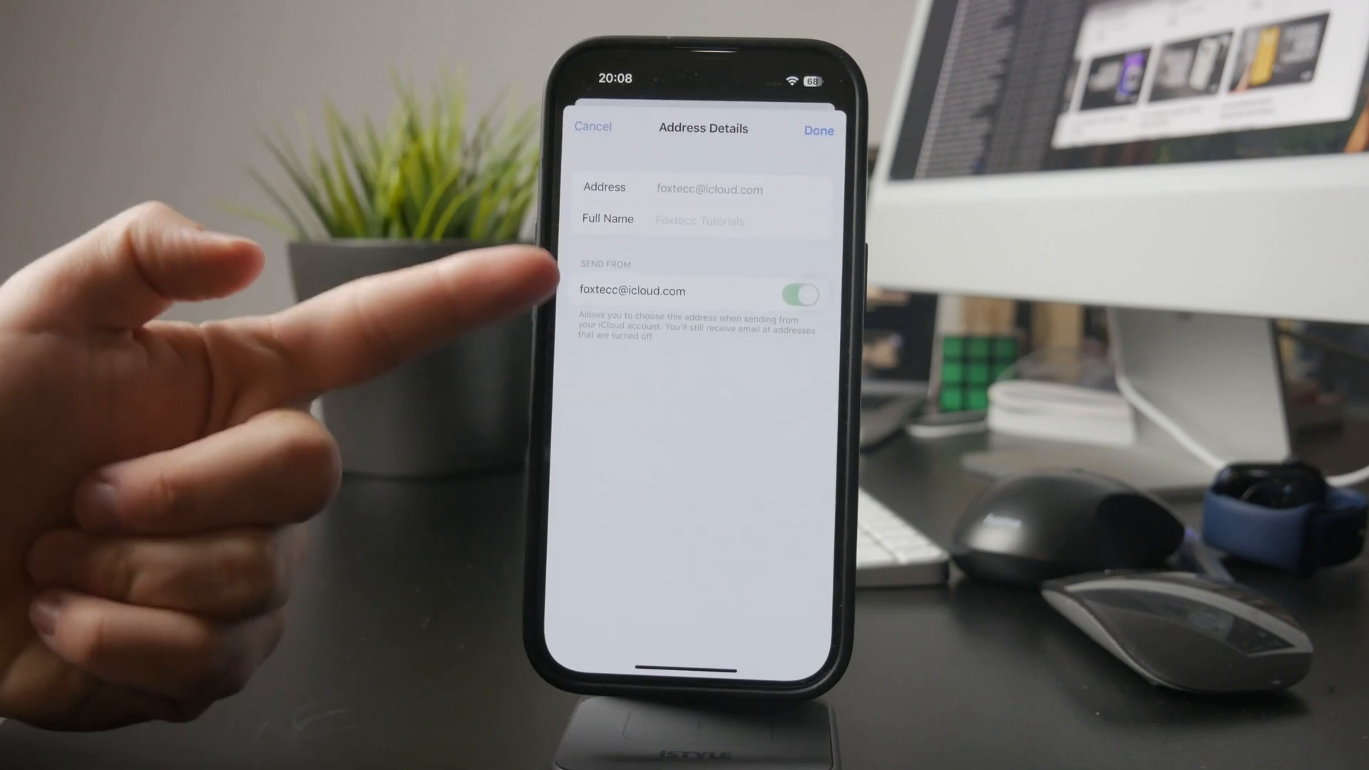
left_click(592, 127)
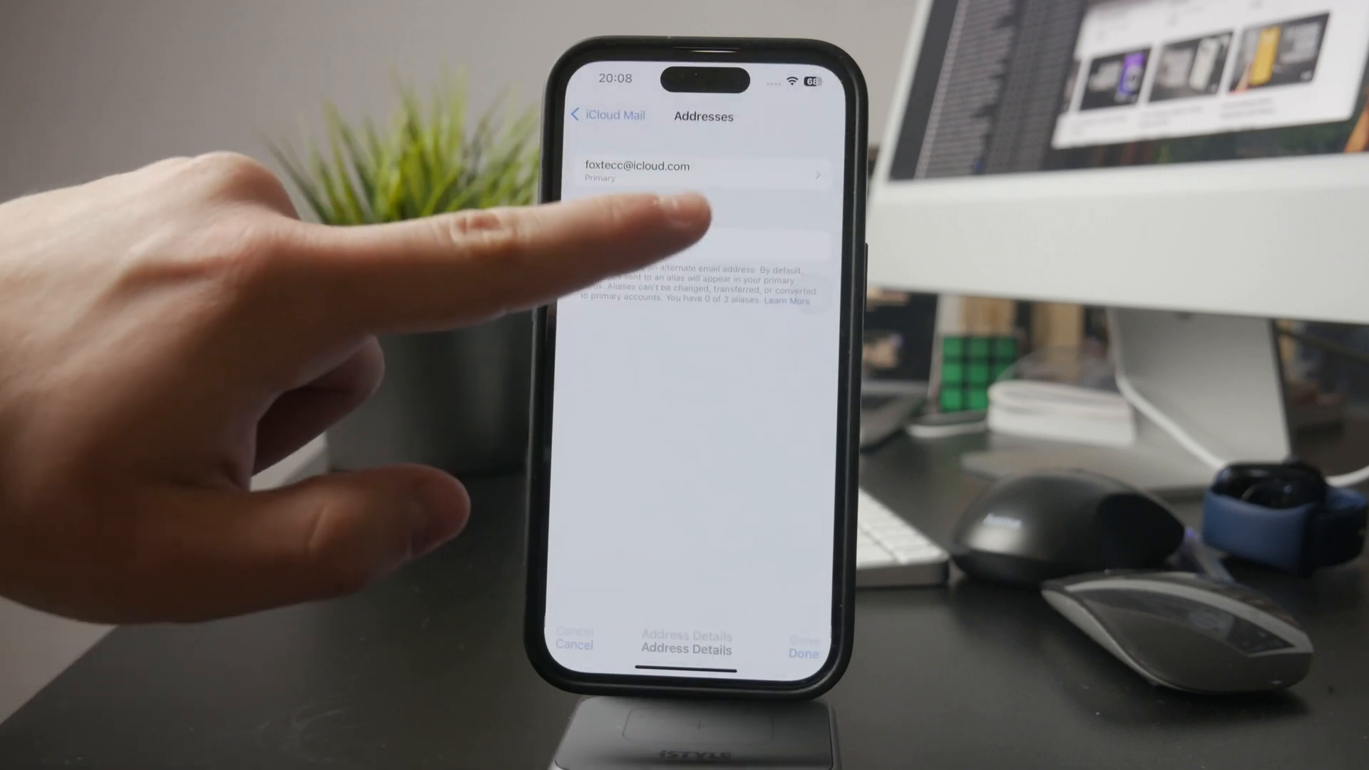
Return to the iCloud Mail page and reveal the Custom Email Domain option.
left_click(608, 114)
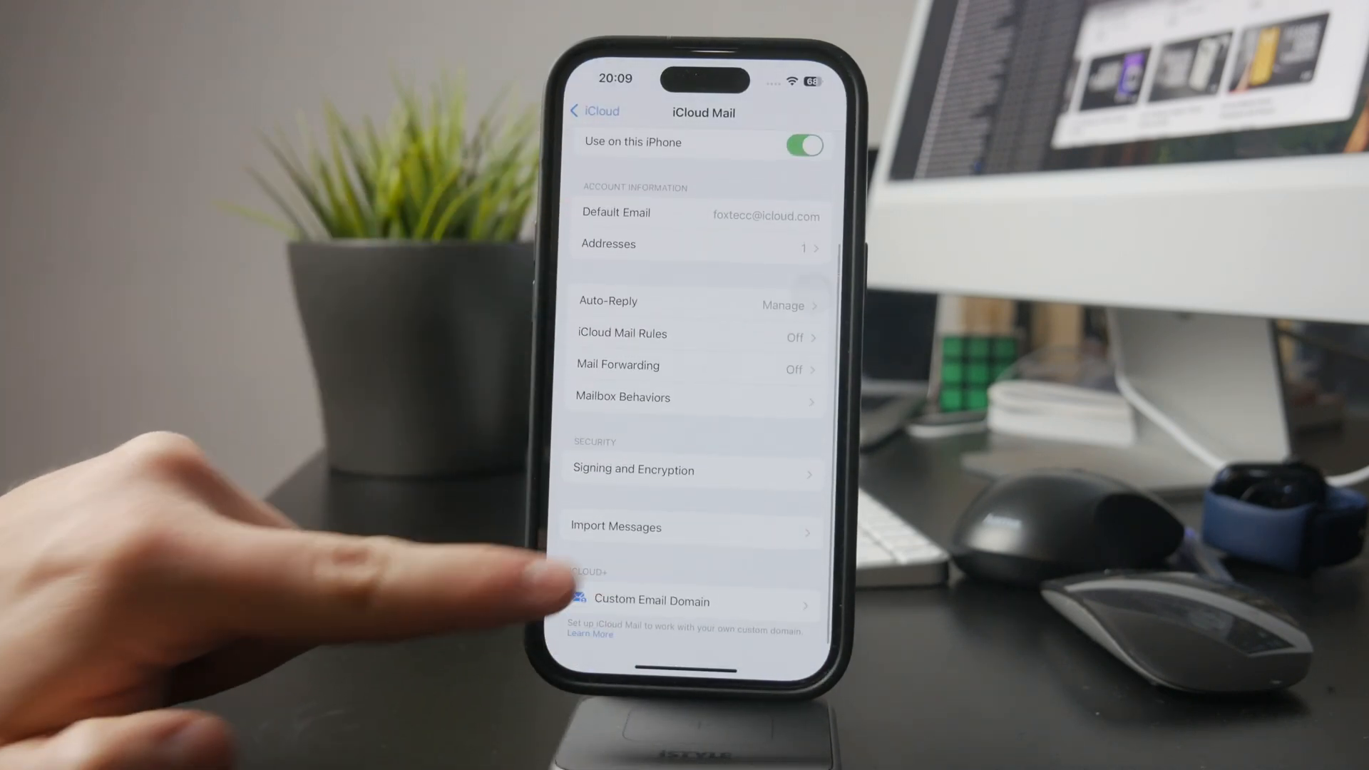
Try Custom Email Domain, then back out to the iCloud overview page.
left_click(650, 600)
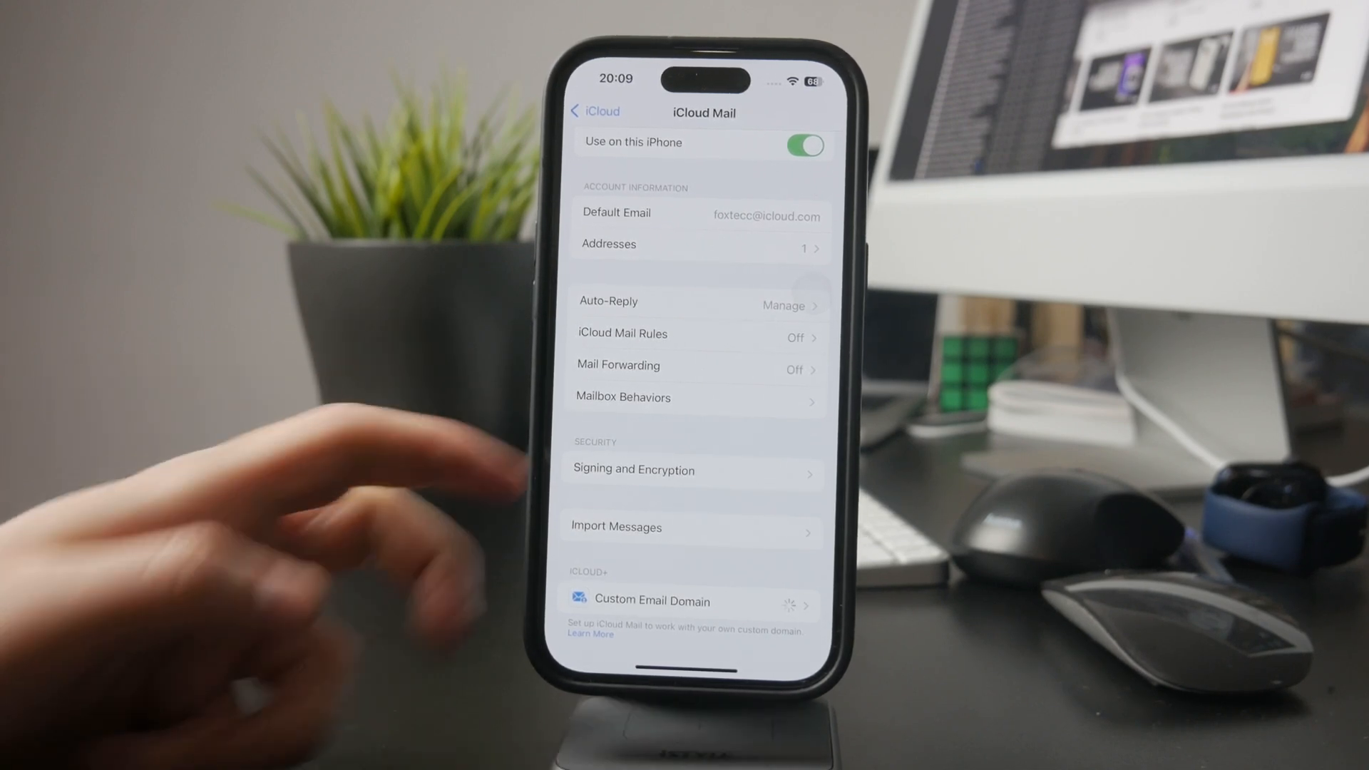
left_click(593, 112)
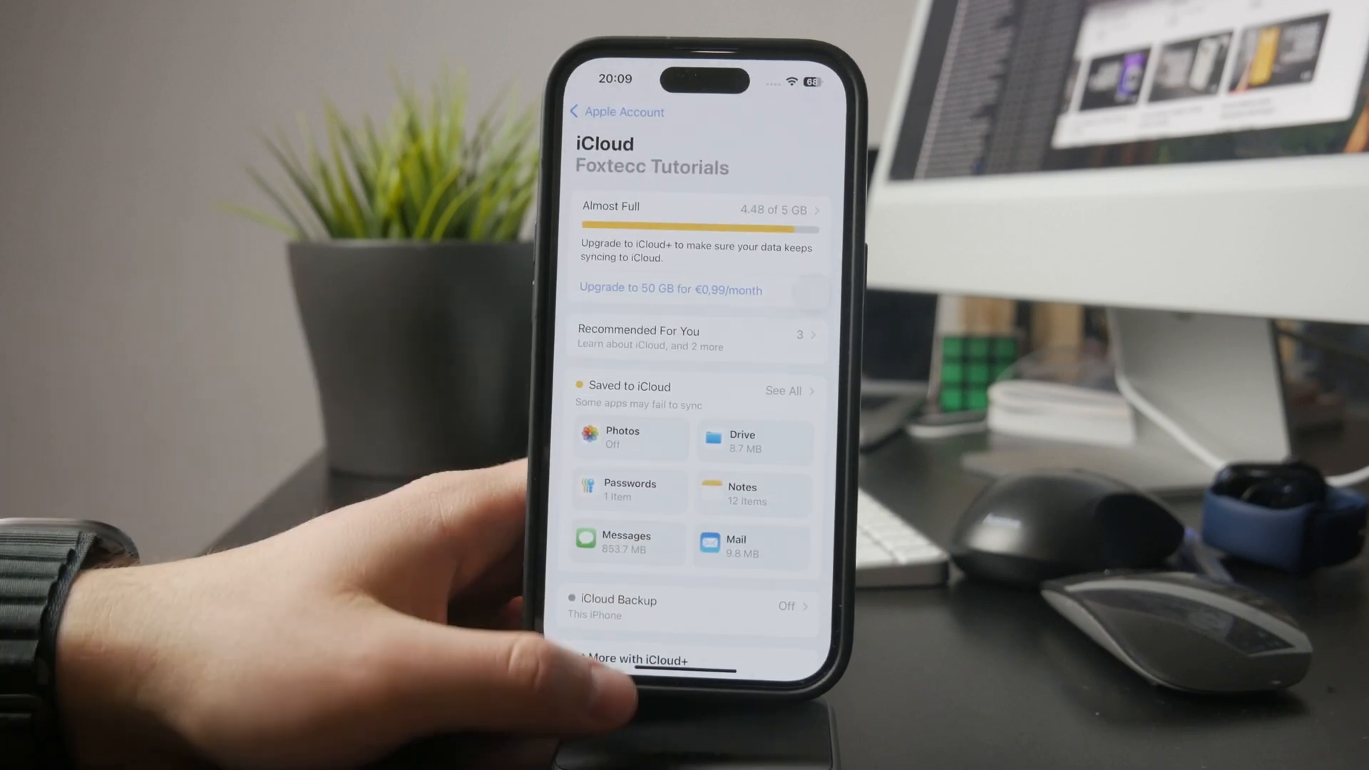